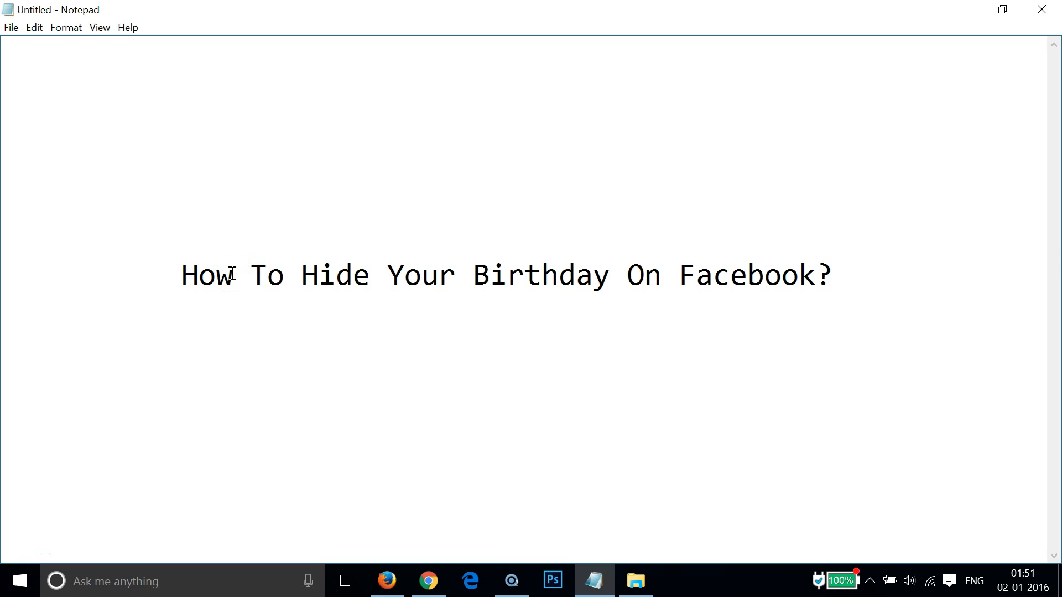
{"action": "mouse_move", "coordinate": [344, 518]}
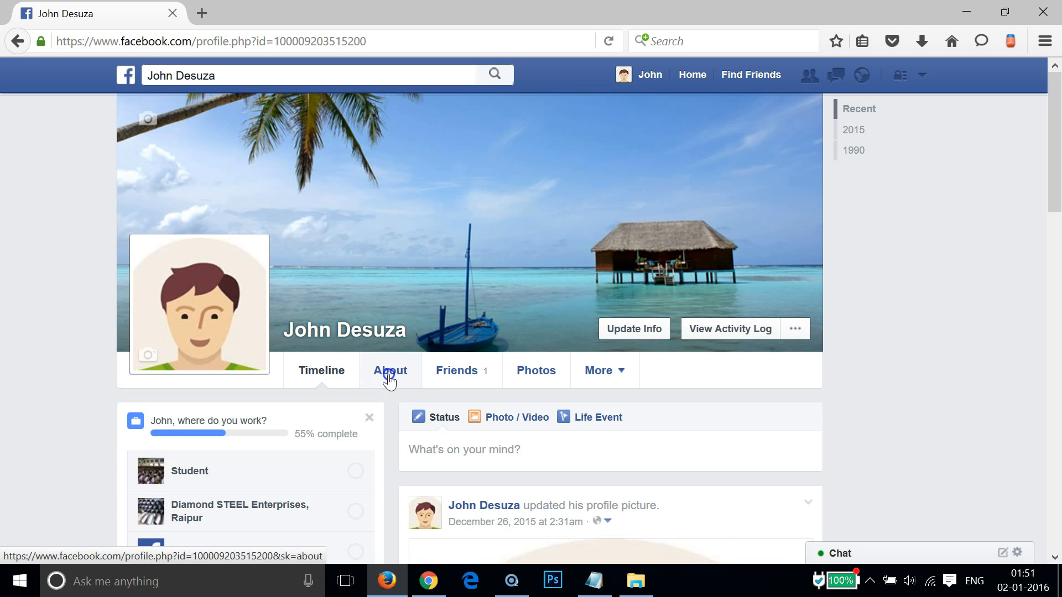
{"action": "left_click", "coordinate": [391, 371]}
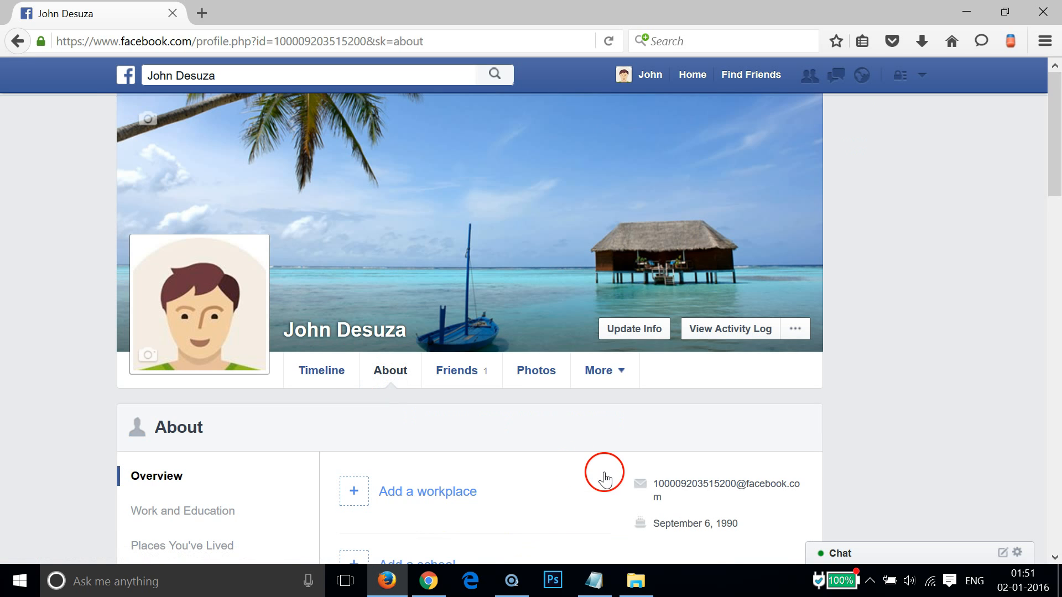
{"action": "scroll", "scroll_direction": "down", "scroll_amount": 3}
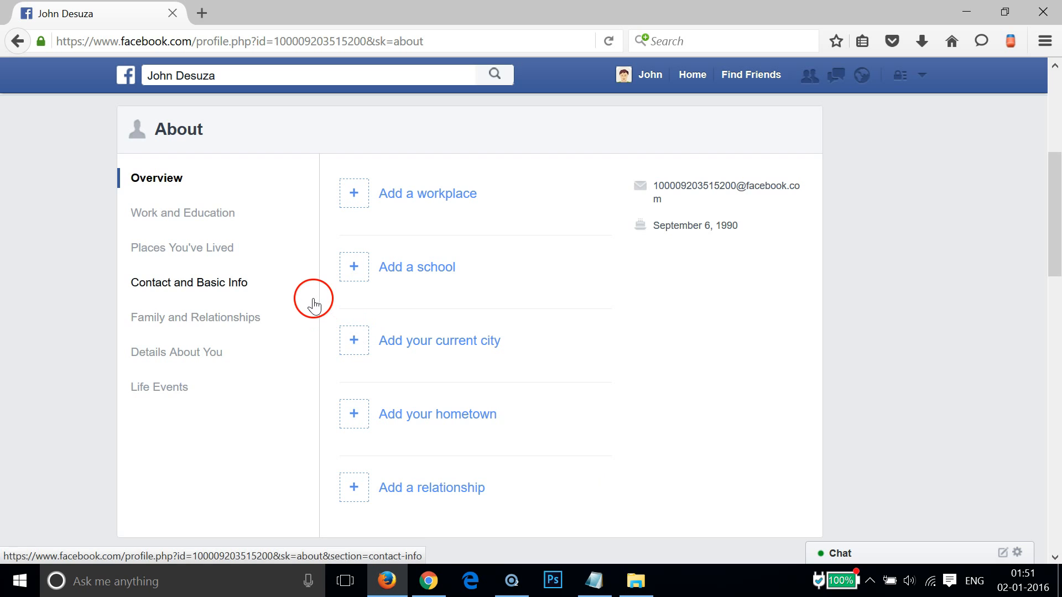
{"action": "mouse_move", "coordinate": [195, 289]}
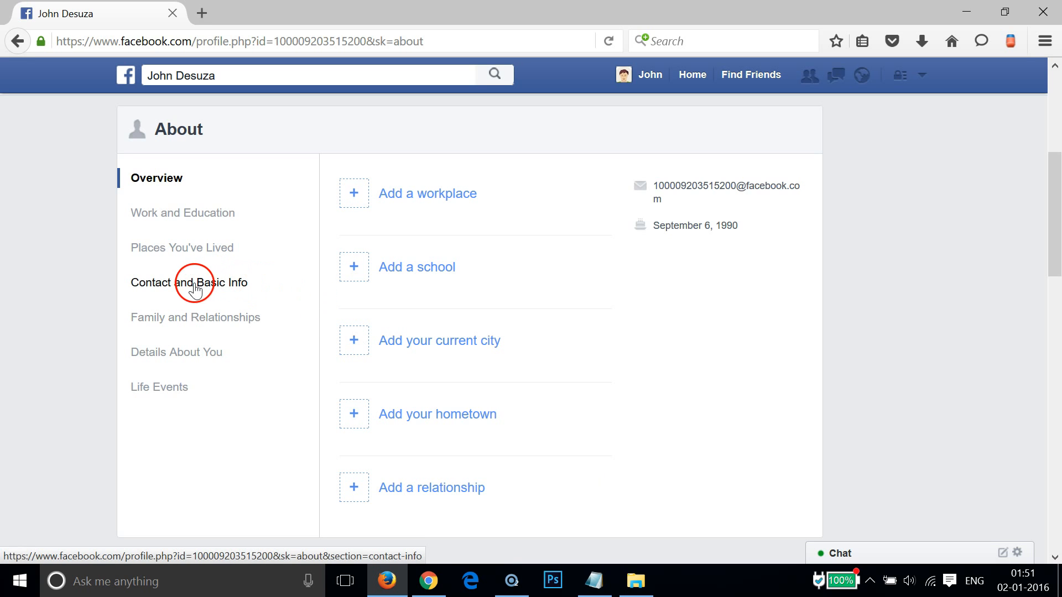
{"action": "left_click", "coordinate": [195, 282]}
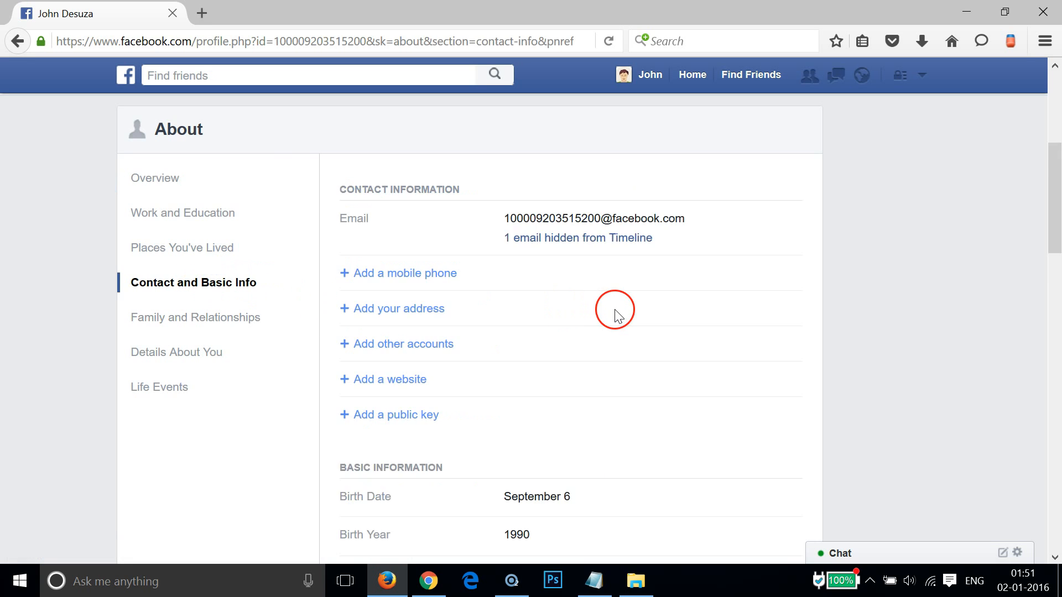
{"action": "scroll", "scroll_direction": "down", "scroll_amount": 3}
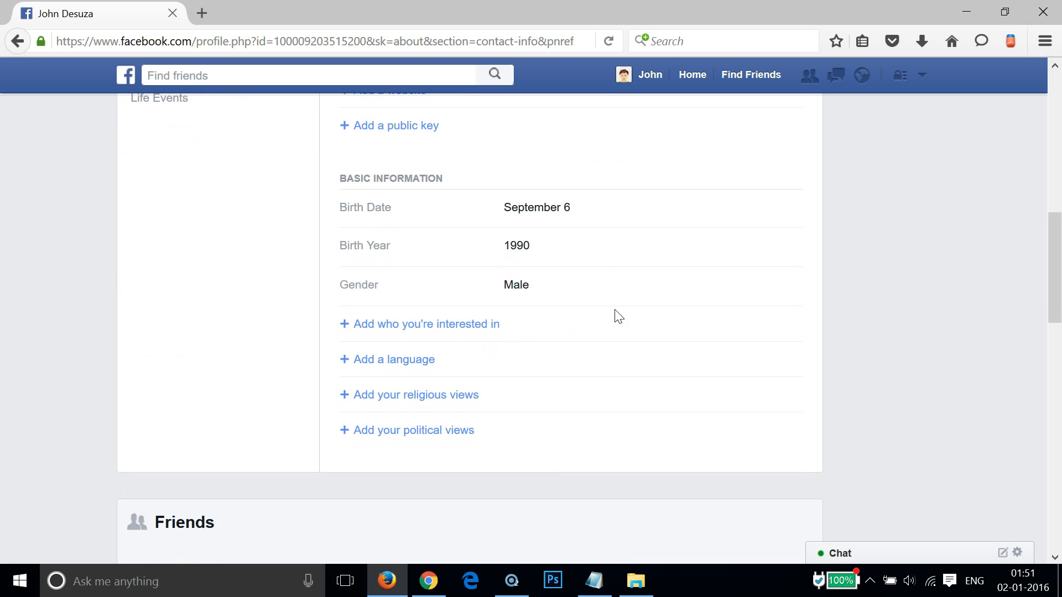
{"action": "mouse_move", "coordinate": [422, 179]}
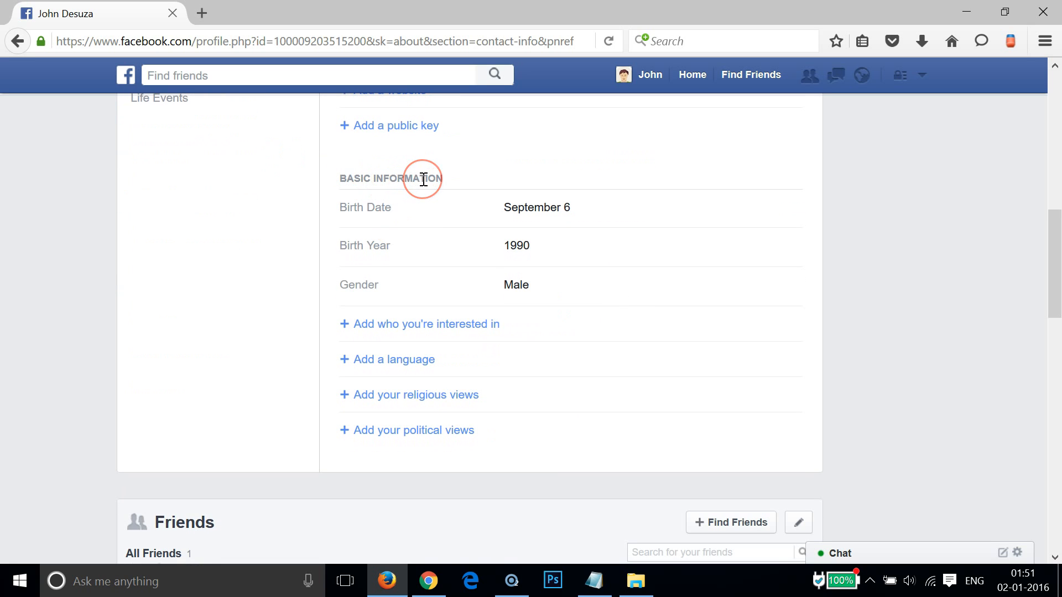
{"action": "mouse_move", "coordinate": [396, 207]}
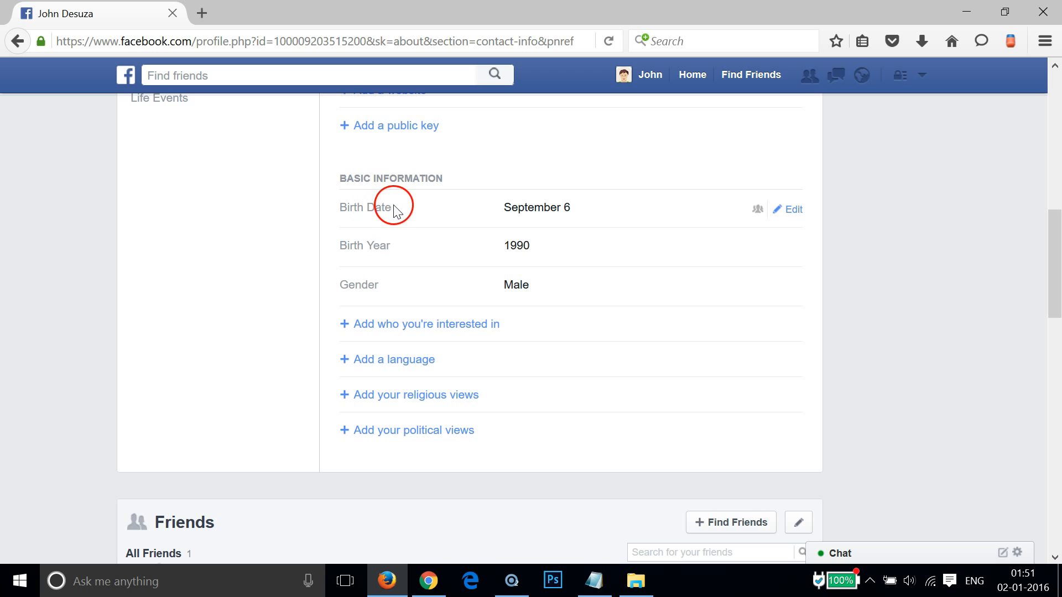
{"action": "mouse_move", "coordinate": [474, 240]}
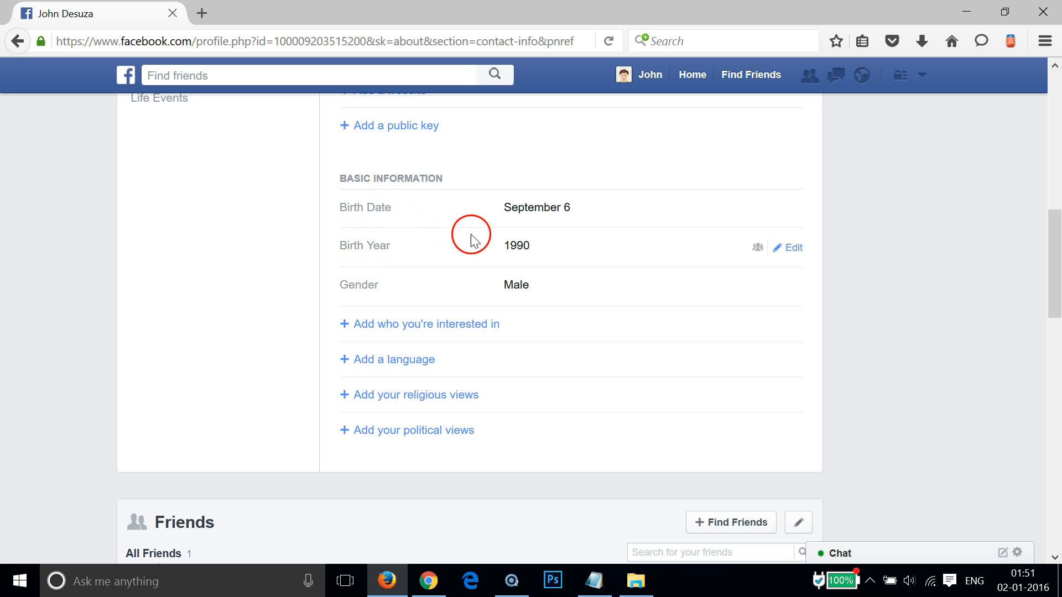
{"action": "mouse_move", "coordinate": [756, 216]}
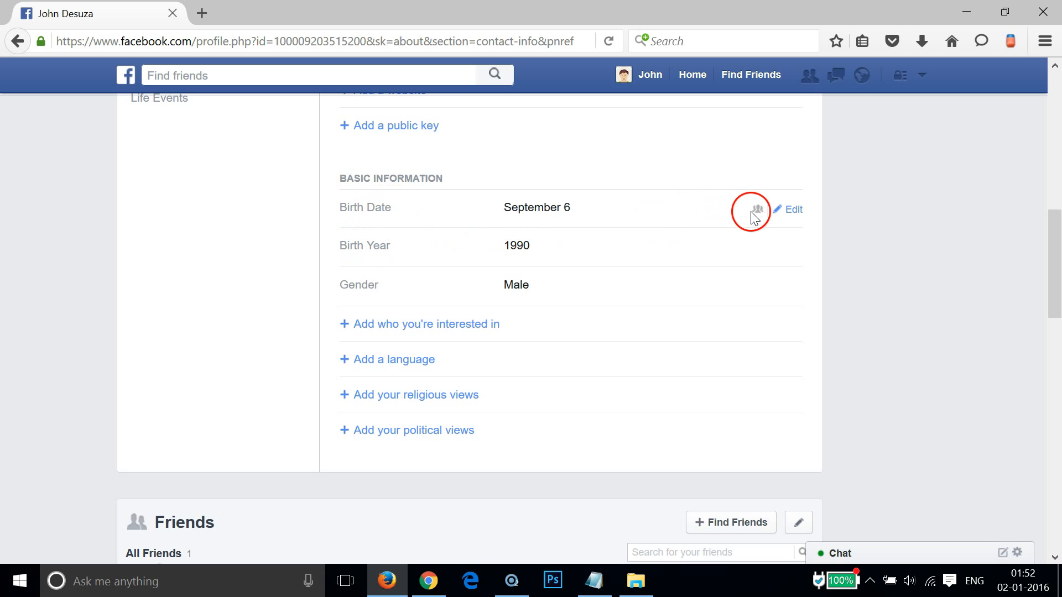
{"action": "mouse_move", "coordinate": [757, 210]}
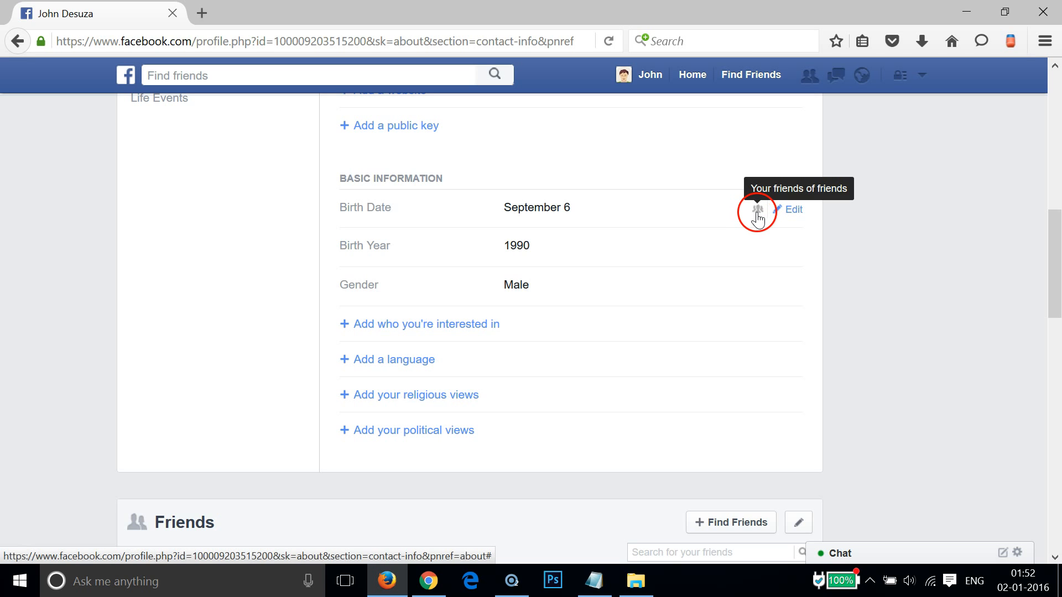
Edit the birthday so both birth date and birth year audiences are Only Me.
{"action": "left_click", "coordinate": [791, 209]}
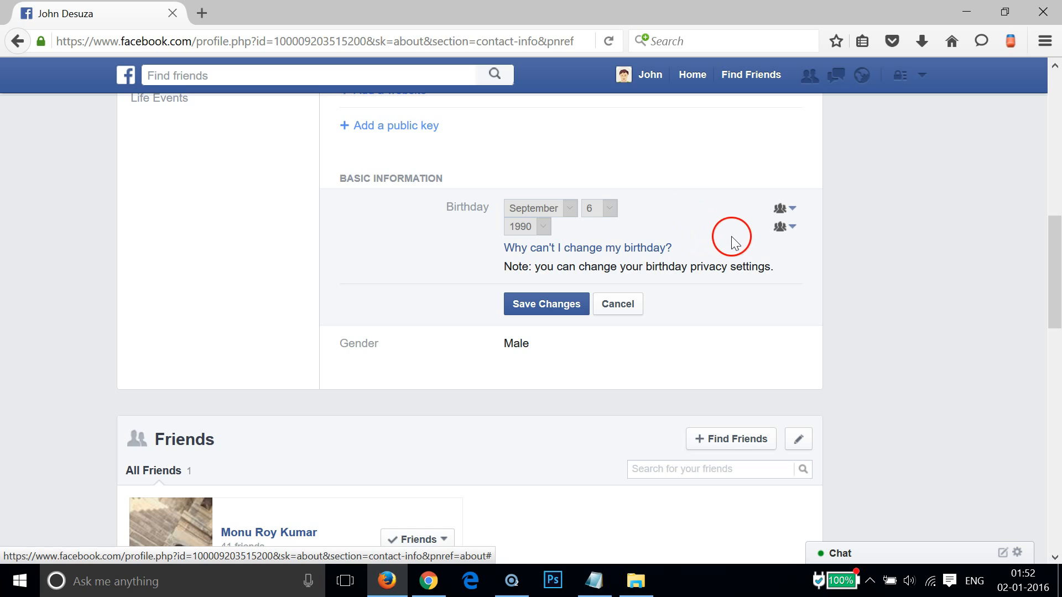
{"action": "mouse_move", "coordinate": [780, 208]}
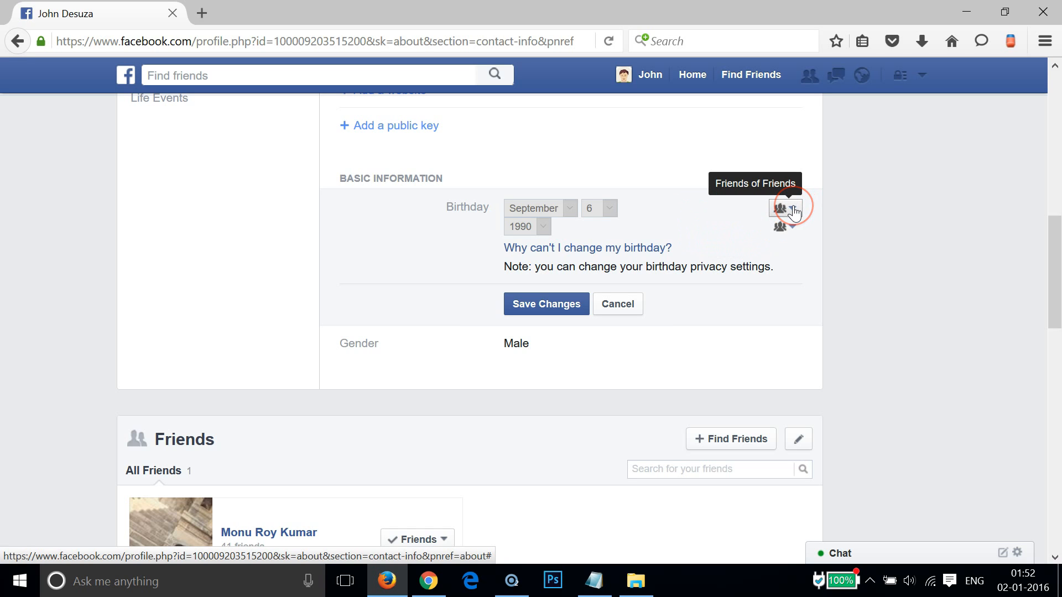
{"action": "left_click", "coordinate": [787, 208]}
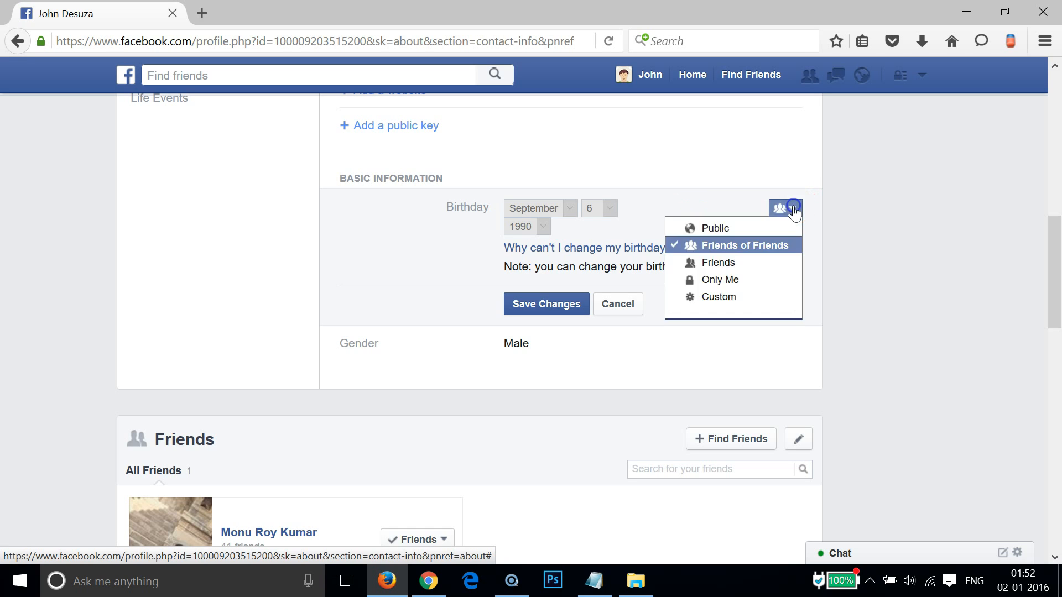
{"action": "mouse_move", "coordinate": [720, 280]}
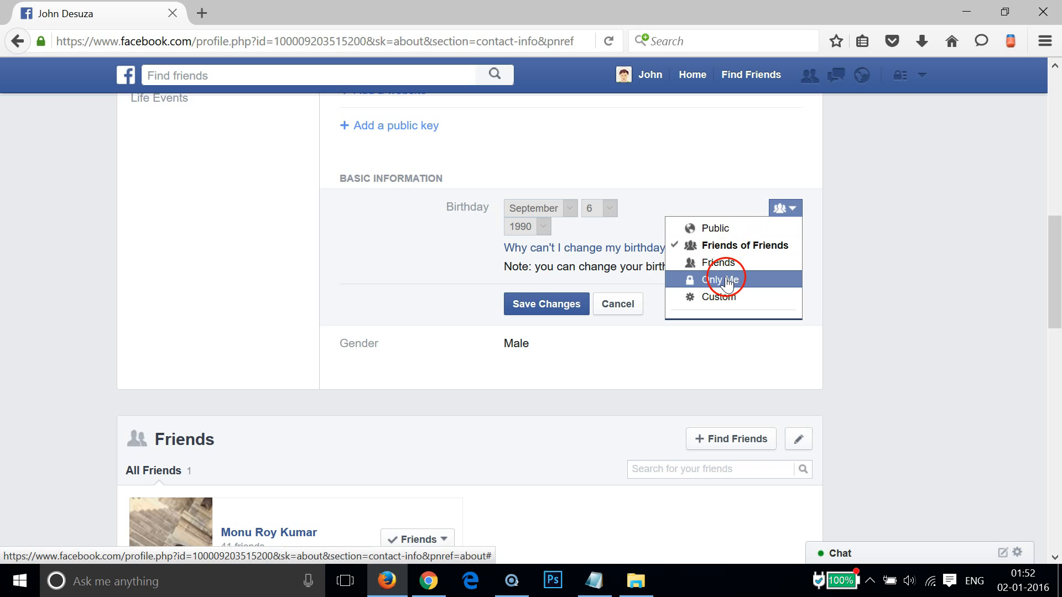
{"action": "left_click", "coordinate": [720, 280]}
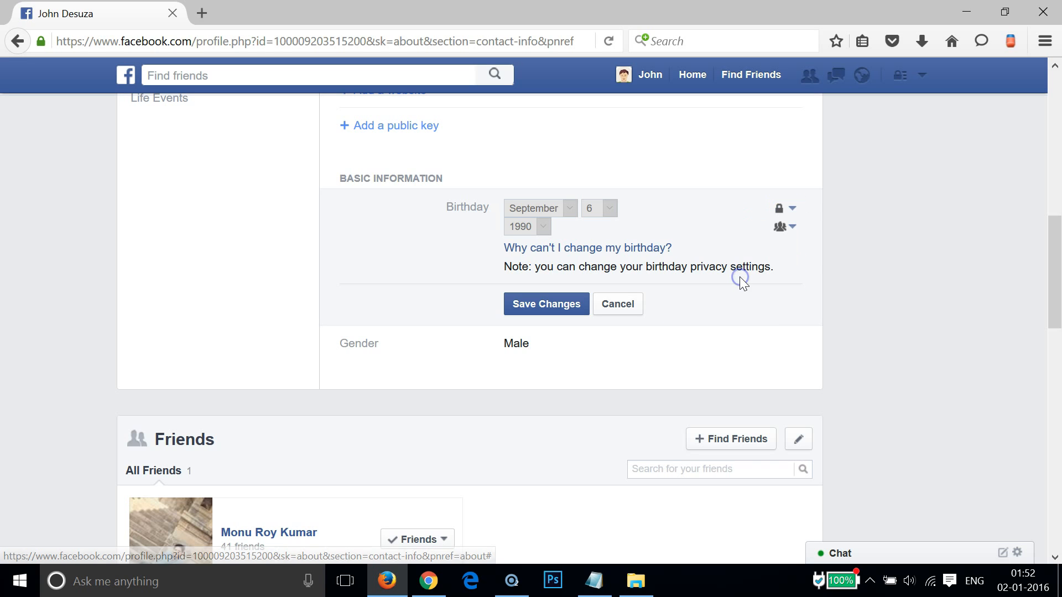
{"action": "mouse_move", "coordinate": [785, 226]}
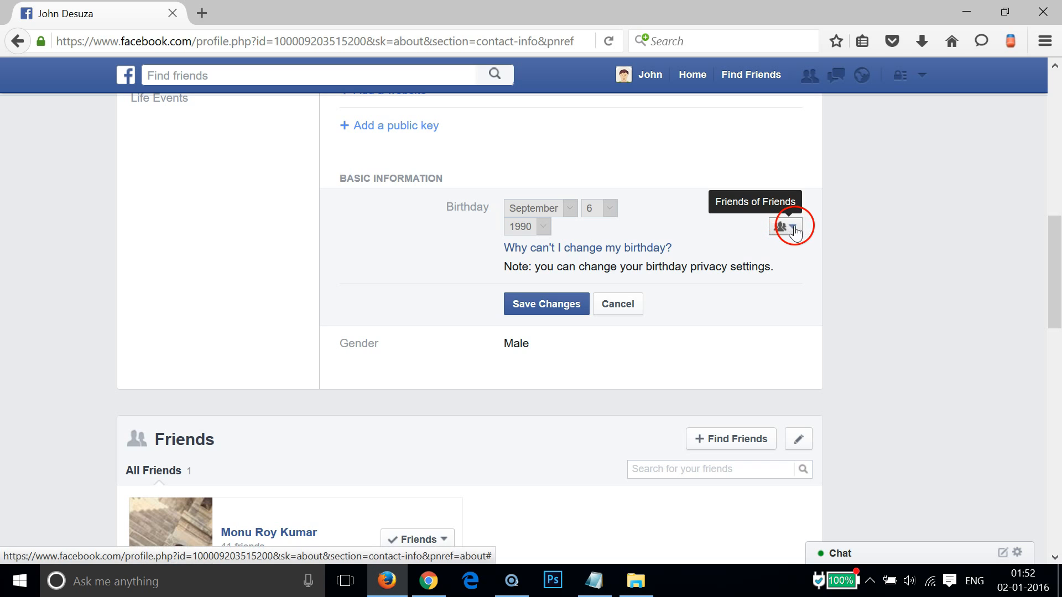
{"action": "mouse_move", "coordinate": [752, 232]}
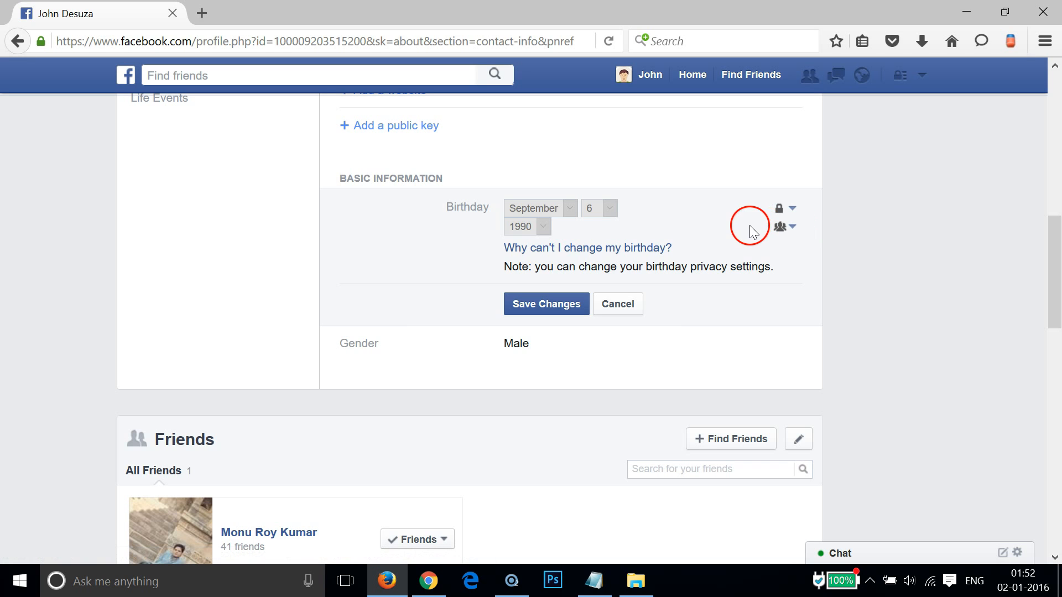
{"action": "mouse_move", "coordinate": [783, 227]}
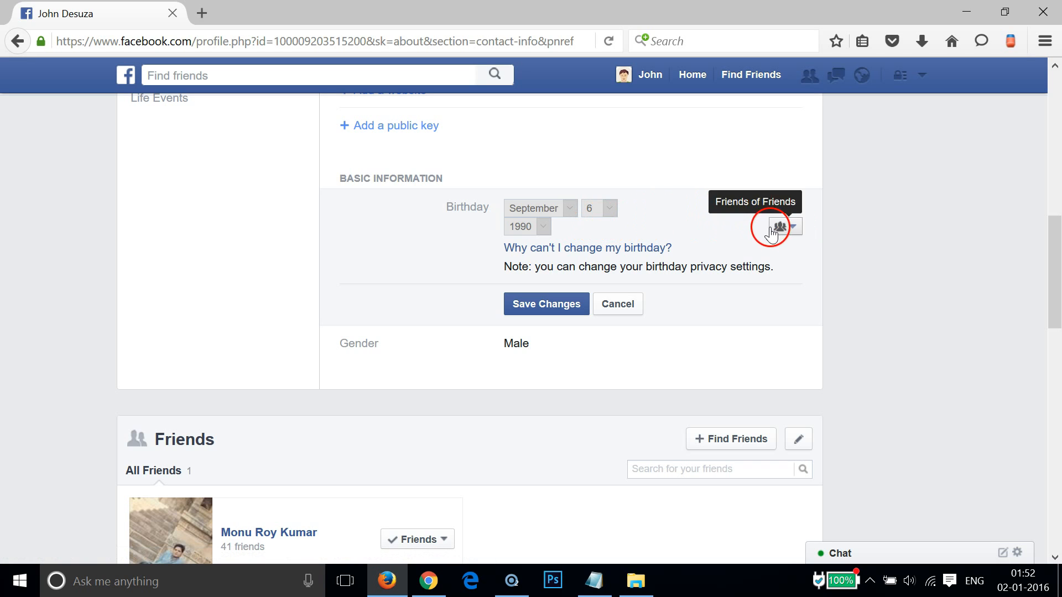
{"action": "left_click", "coordinate": [779, 226]}
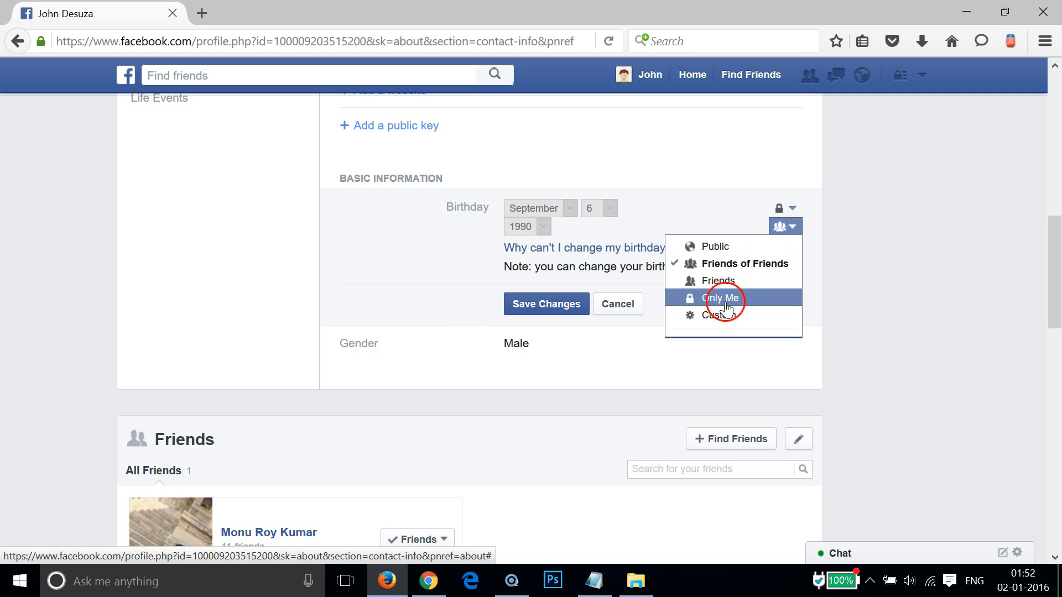
{"action": "left_click", "coordinate": [720, 298]}
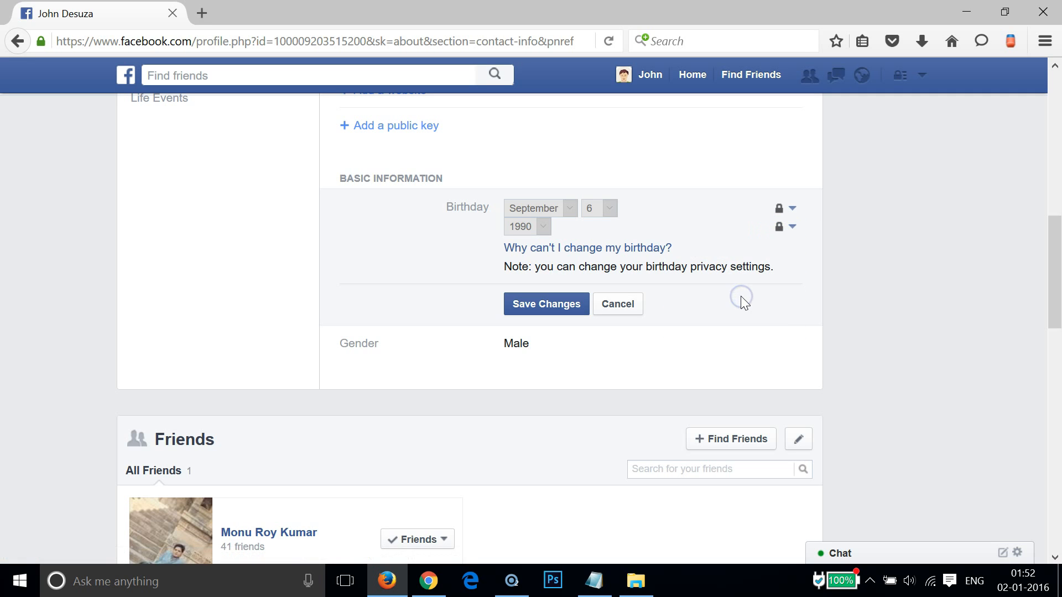
{"action": "mouse_move", "coordinate": [545, 303]}
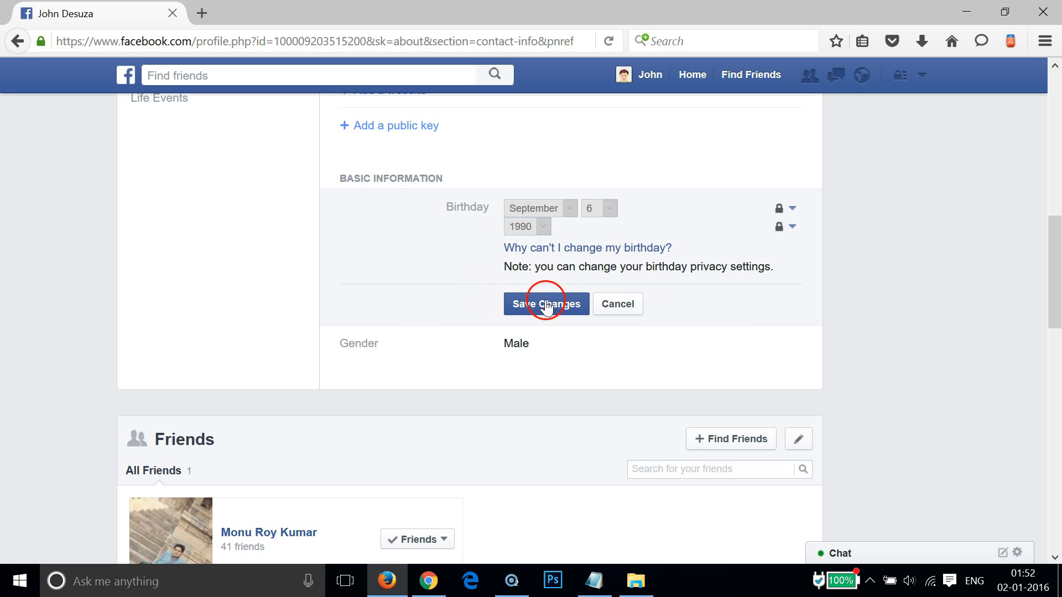
Save the birthday privacy changes and return to the Notepad title note.
{"action": "left_click", "coordinate": [545, 303]}
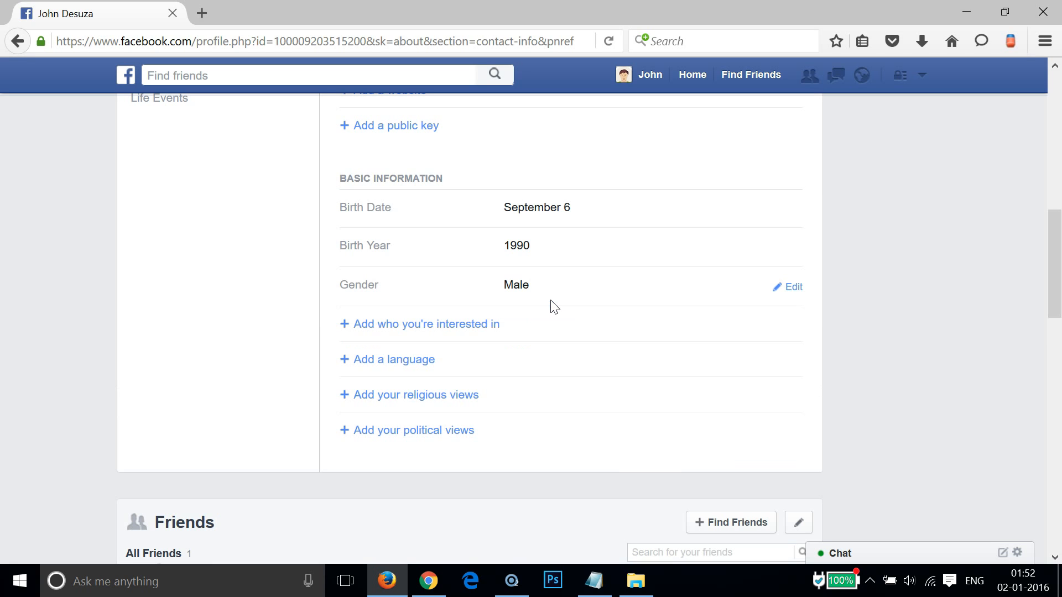
{"action": "mouse_move", "coordinate": [683, 256]}
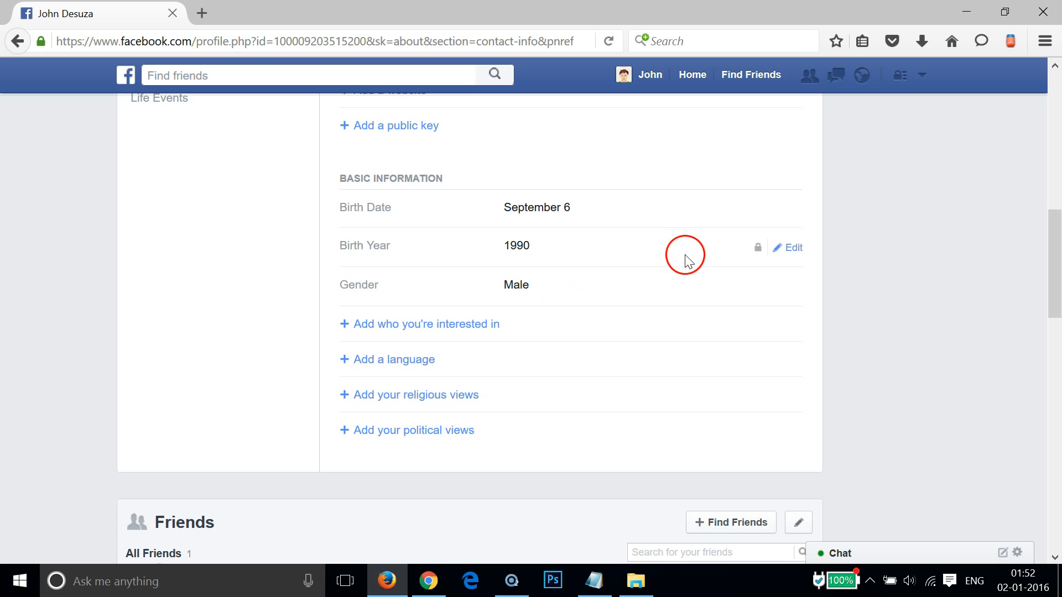
{"action": "left_click", "coordinate": [592, 581]}
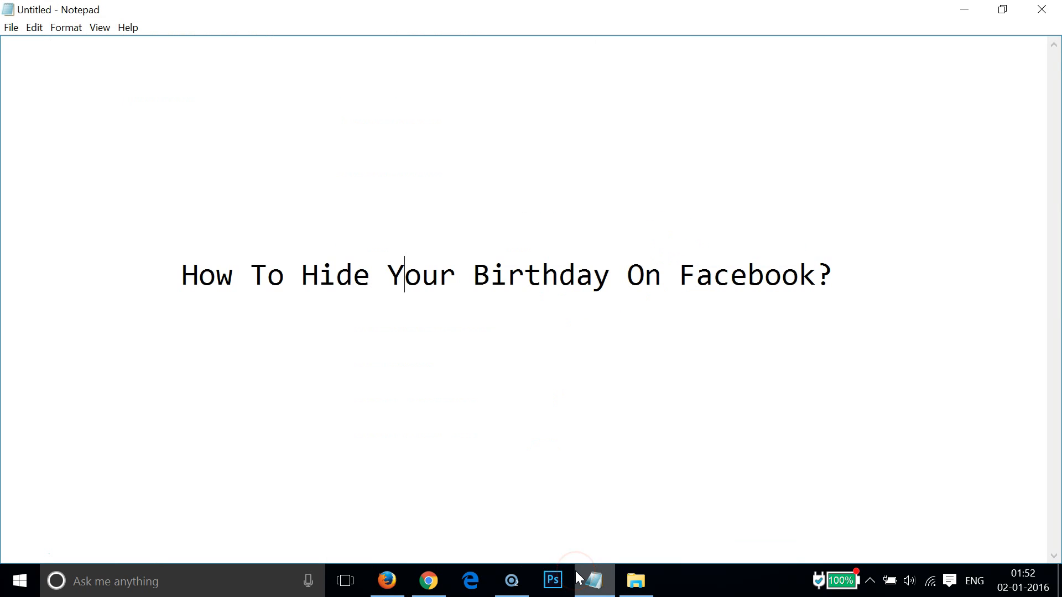